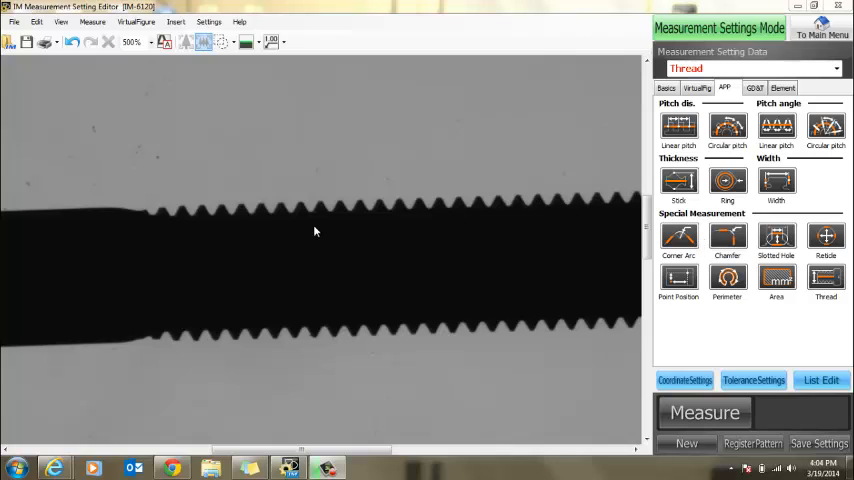
mouse_move(216, 222)
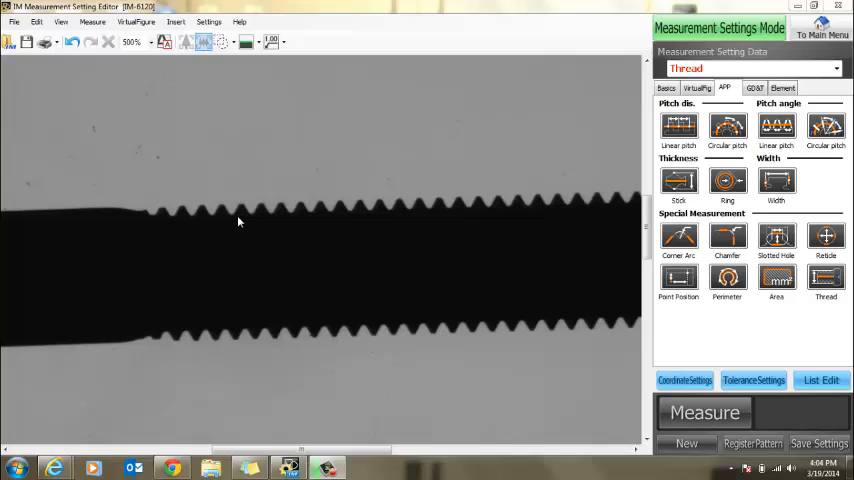
mouse_move(240, 226)
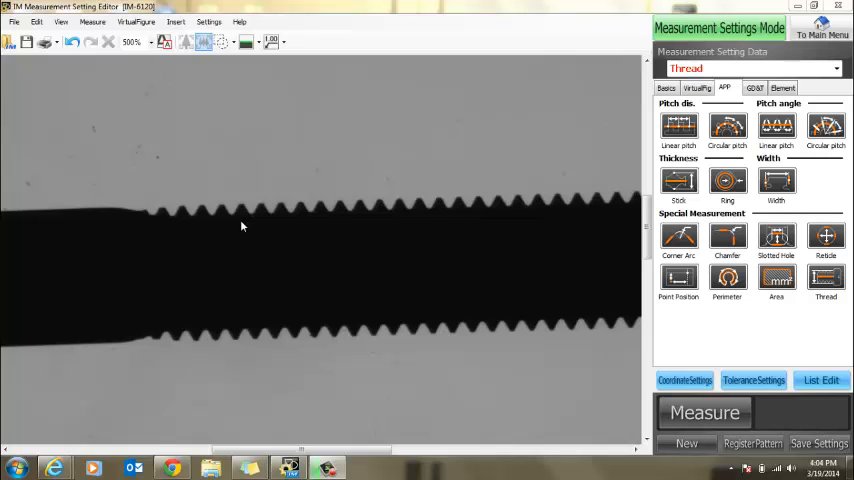
mouse_move(258, 210)
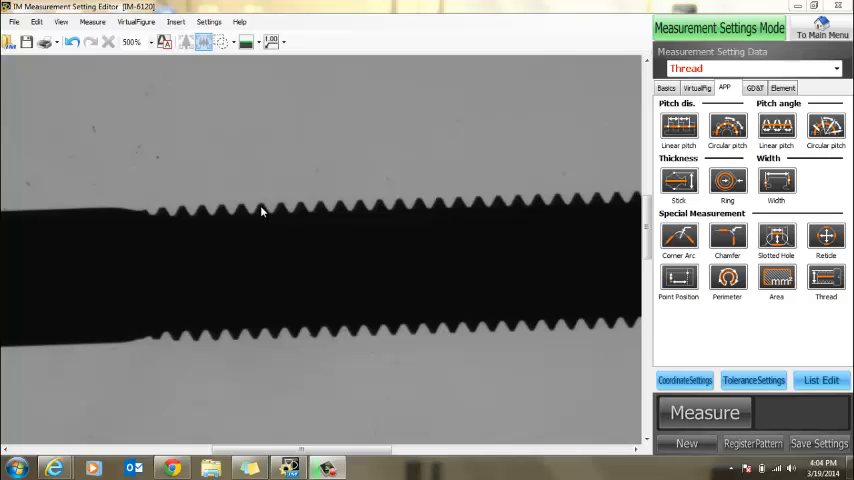
mouse_move(392, 220)
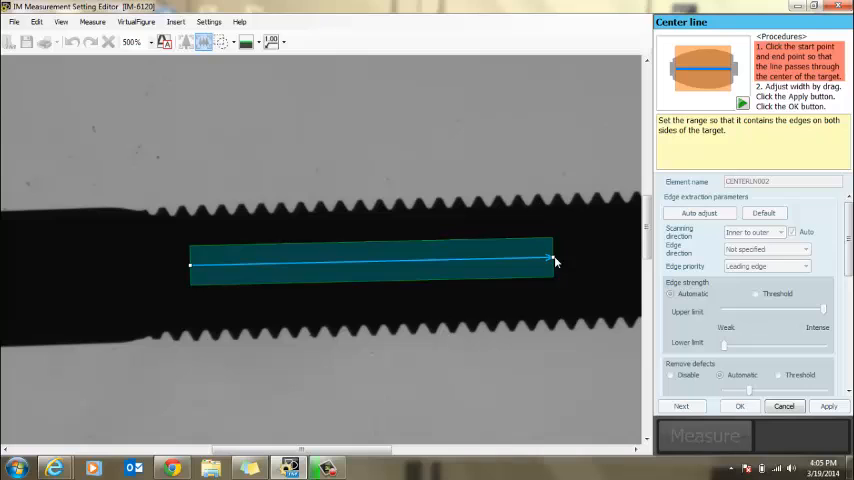
Detect and confirm a centerline along the thread axis with the range spanning both edges
drag(550, 264, 544, 378)
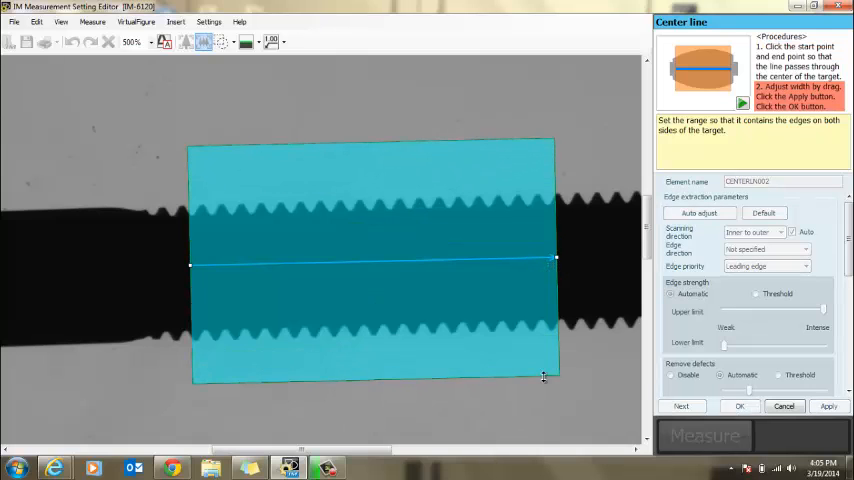
click(848, 406)
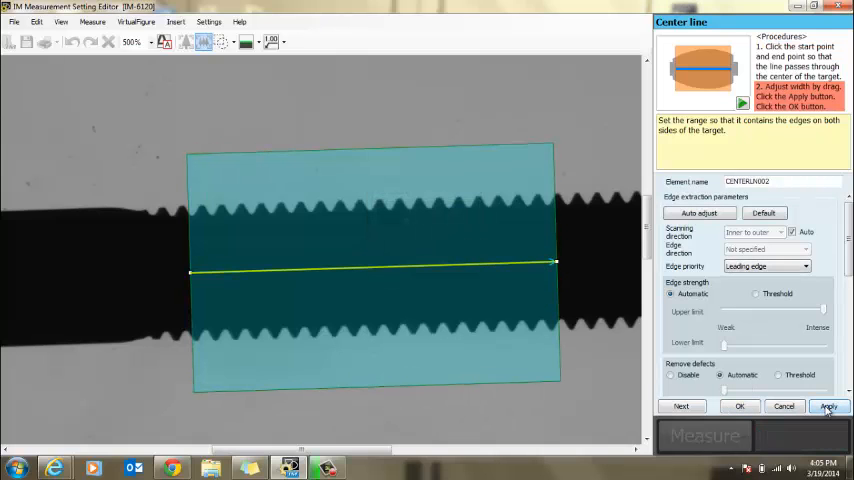
click(826, 406)
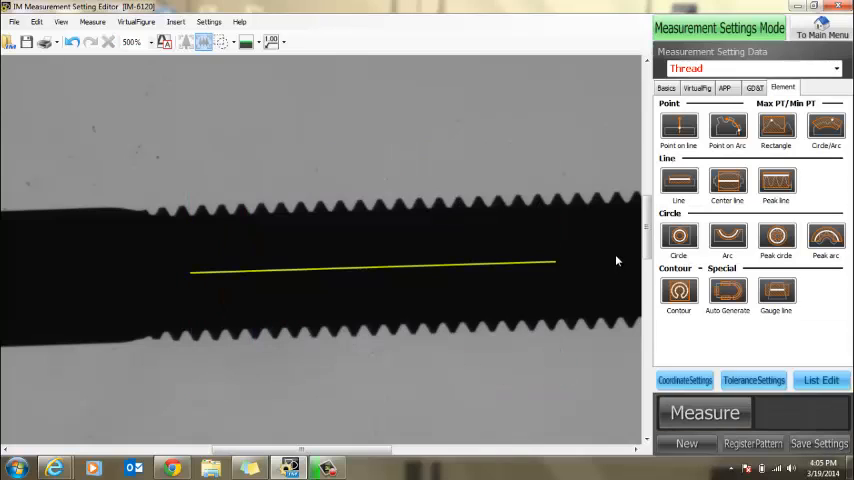
mouse_move(204, 210)
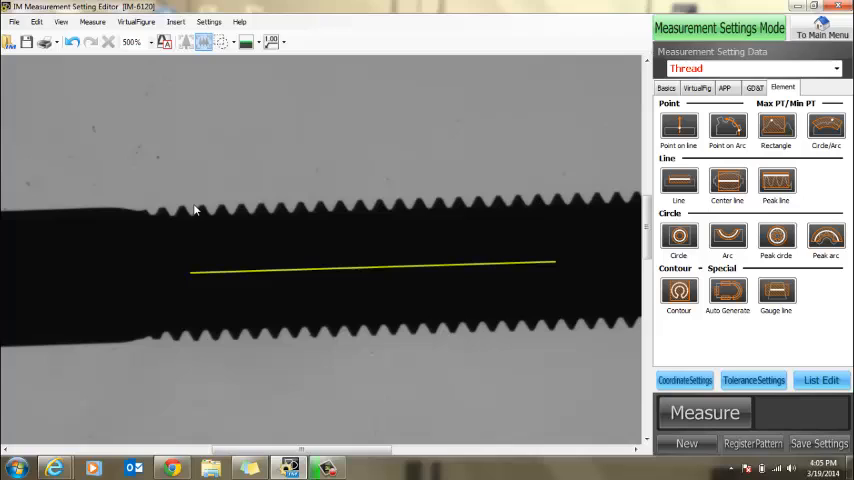
mouse_move(208, 208)
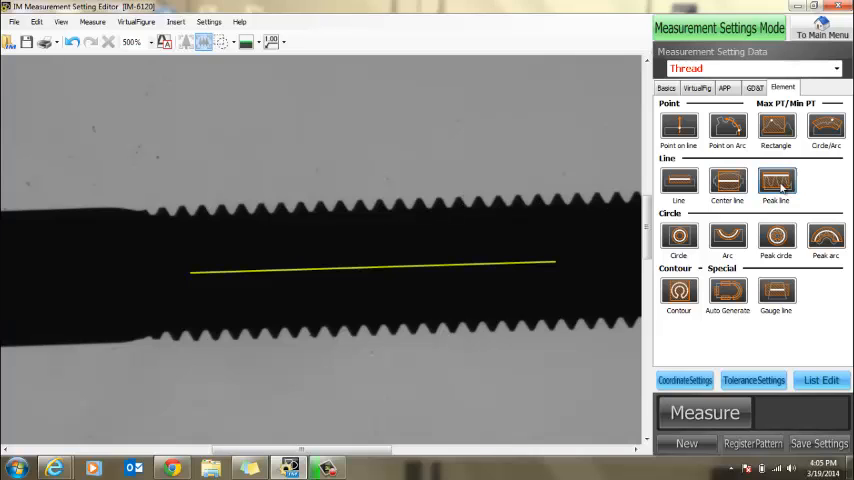
Detect peak lines along the crests on the upper and lower thread edges
click(776, 180)
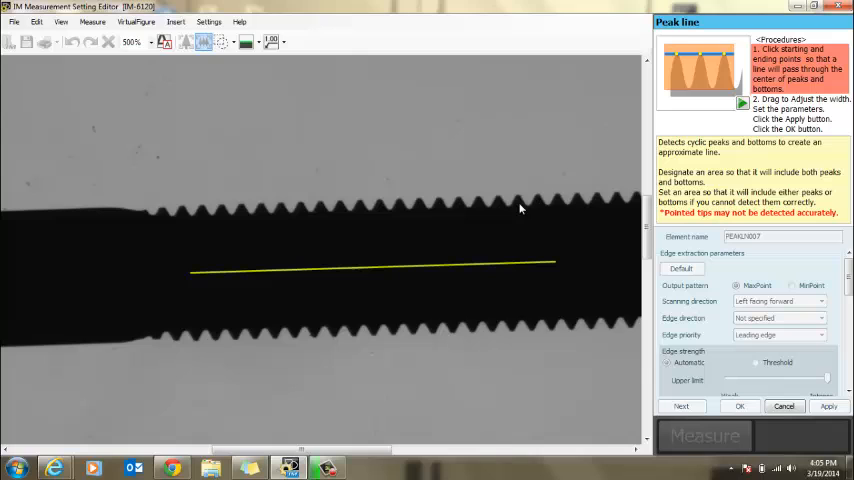
mouse_move(210, 208)
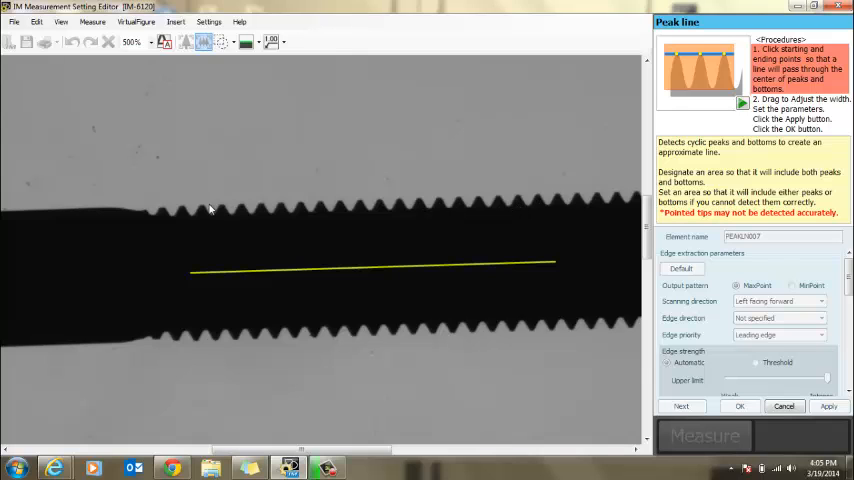
drag(200, 208, 610, 196)
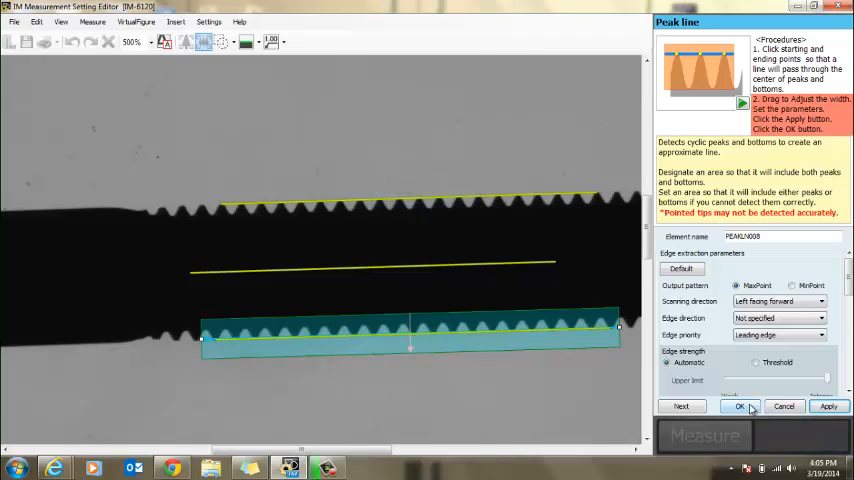
click(736, 406)
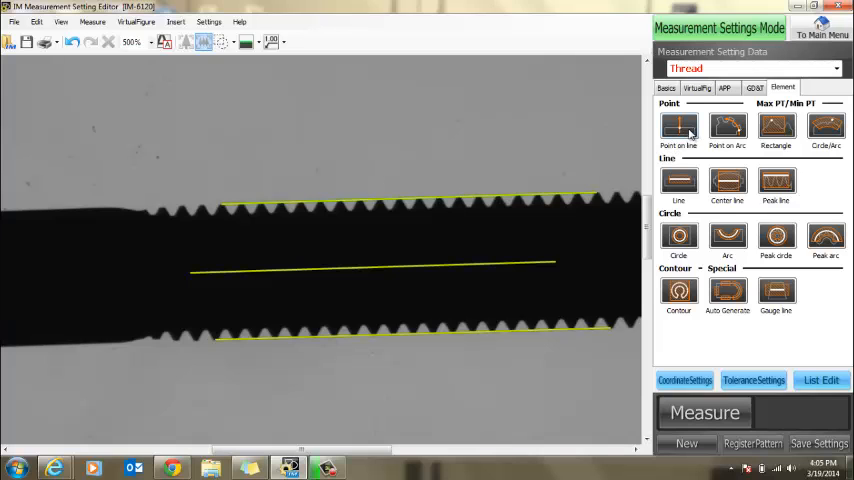
Start a point on the upper thread edge with bright-to-dark edge direction and maximum edge intensity
click(680, 128)
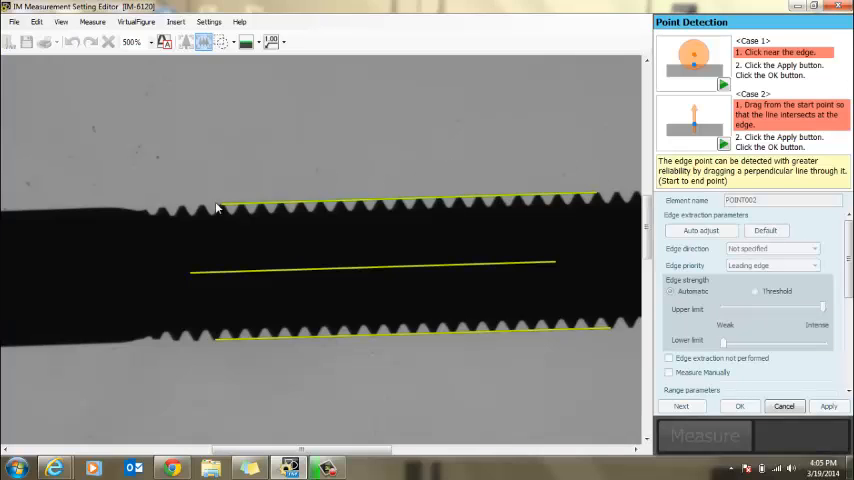
mouse_move(112, 208)
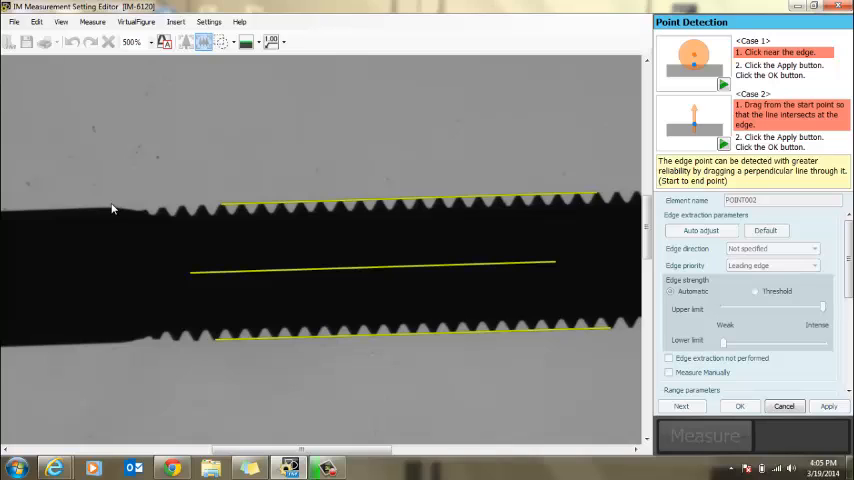
drag(112, 204, 308, 202)
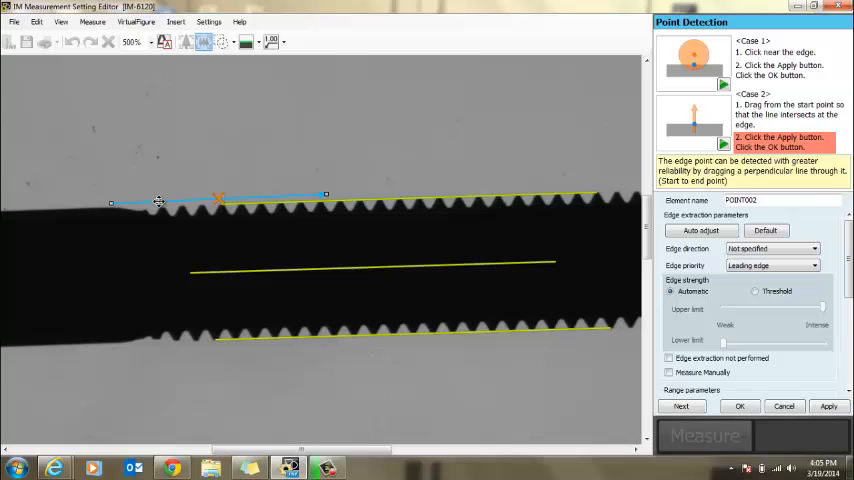
mouse_move(382, 228)
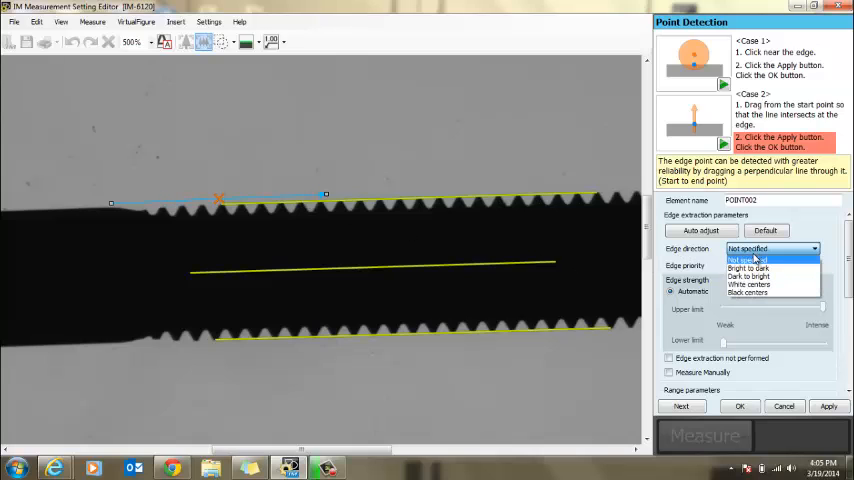
click(764, 268)
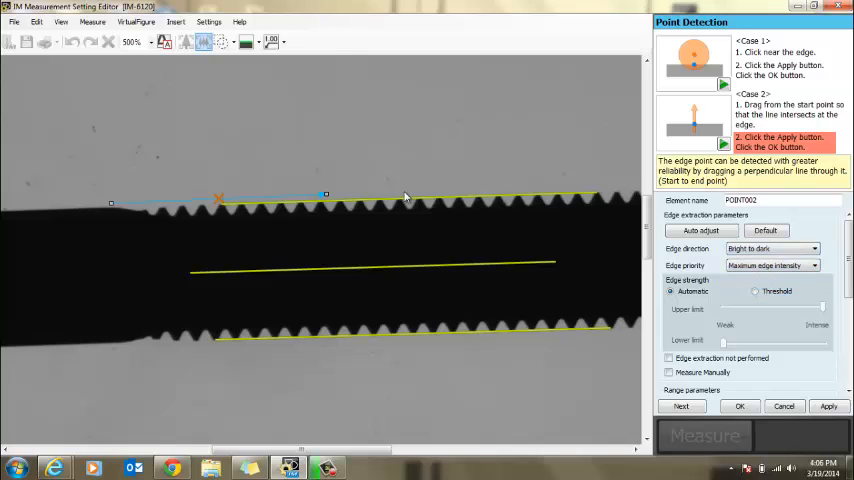
mouse_move(158, 160)
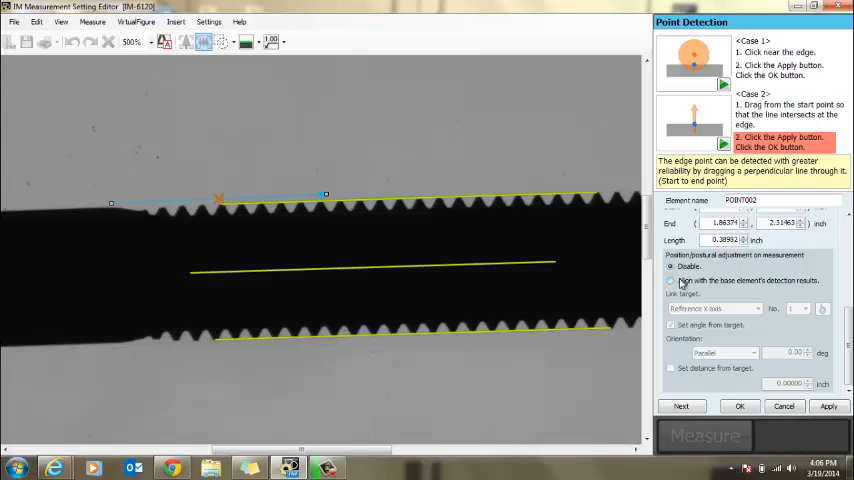
Align the upper-edge point with the peak line at a set distance and confirm it
click(672, 280)
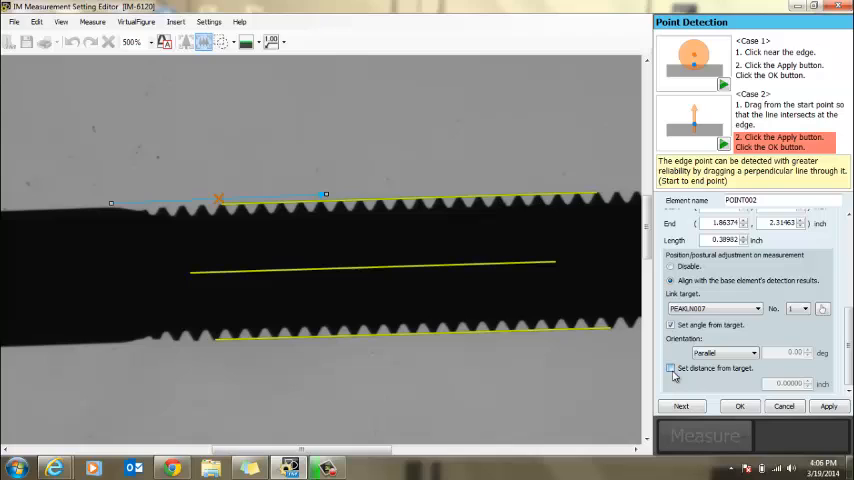
click(668, 368)
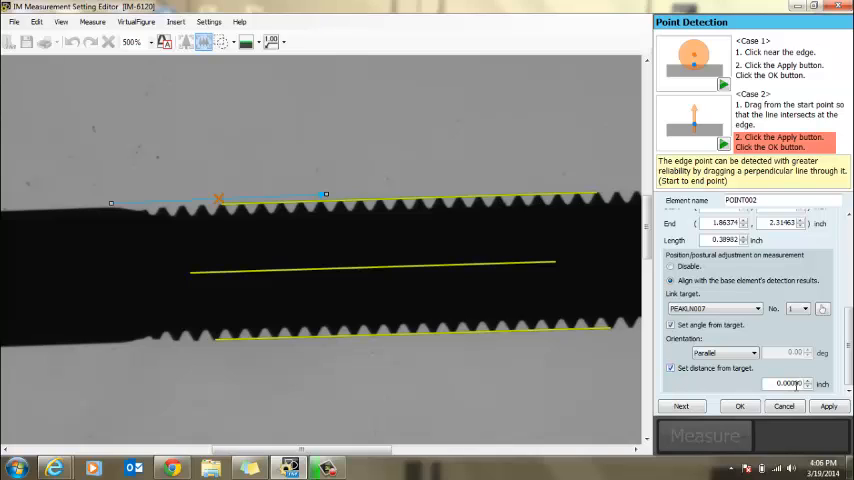
mouse_move(824, 408)
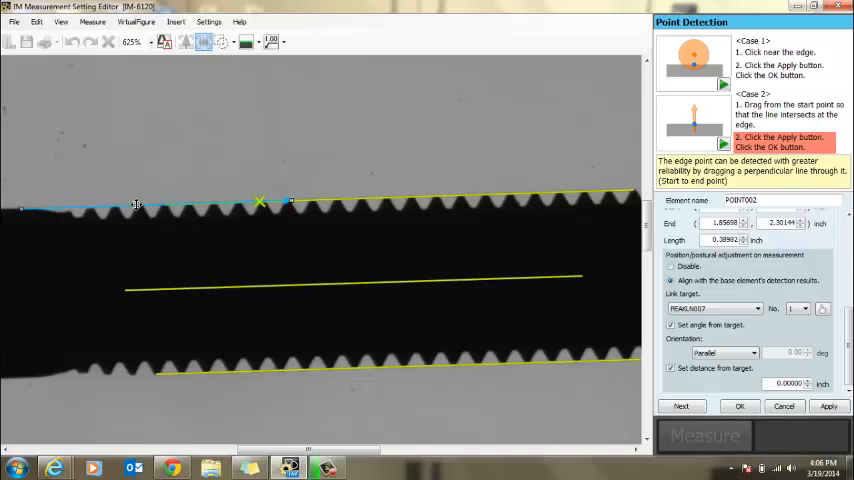
mouse_move(132, 208)
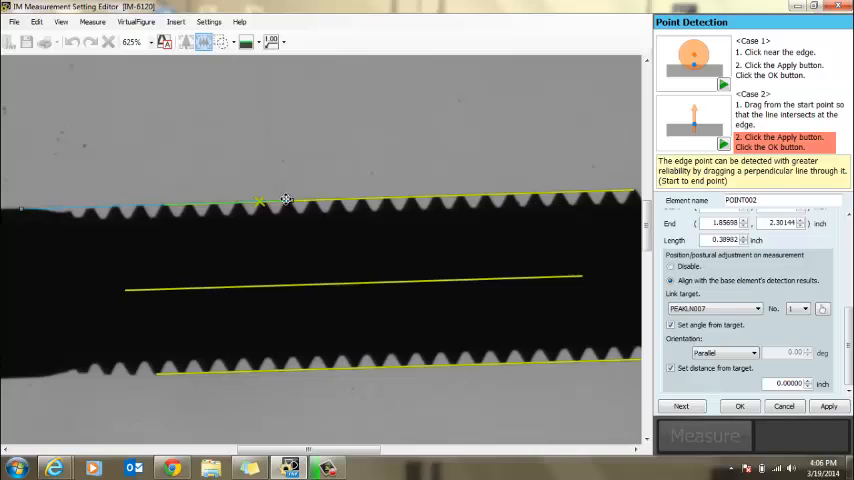
click(740, 406)
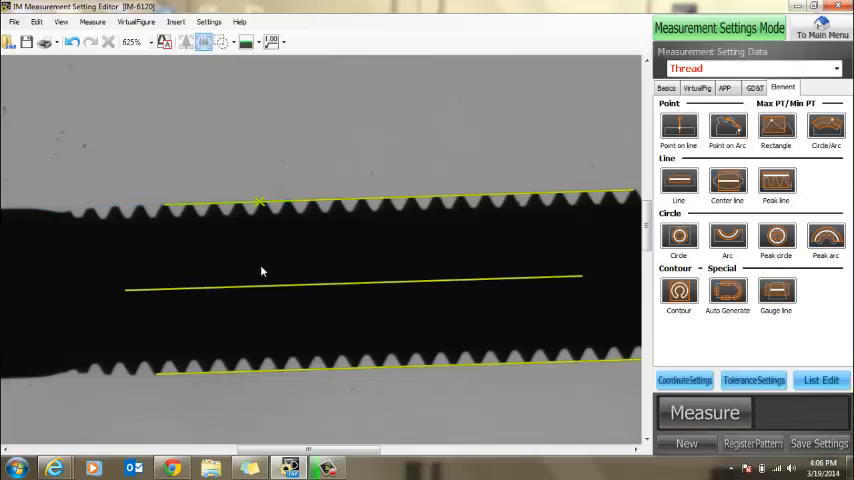
mouse_move(256, 238)
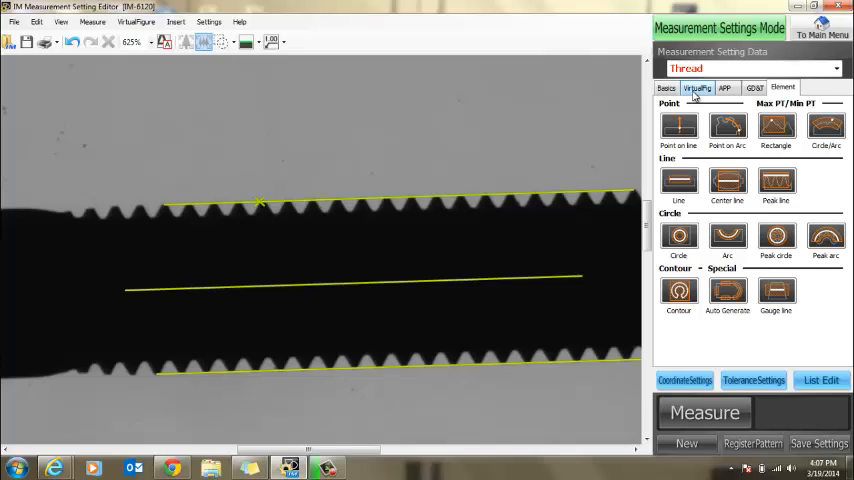
Create a perpendicular to the centerline through the crest point with an input-value length
click(696, 88)
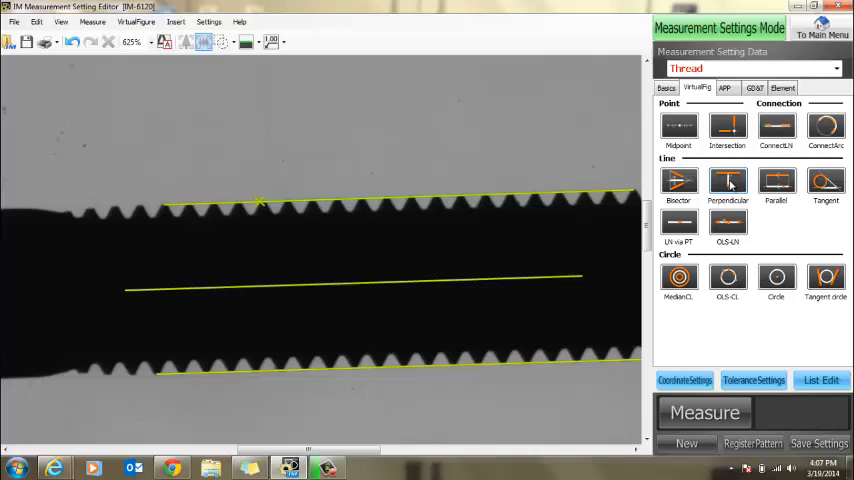
click(728, 180)
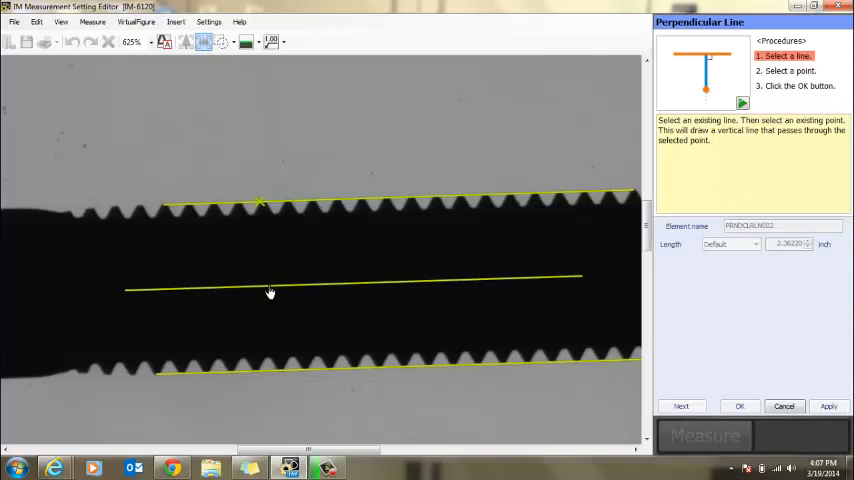
click(260, 204)
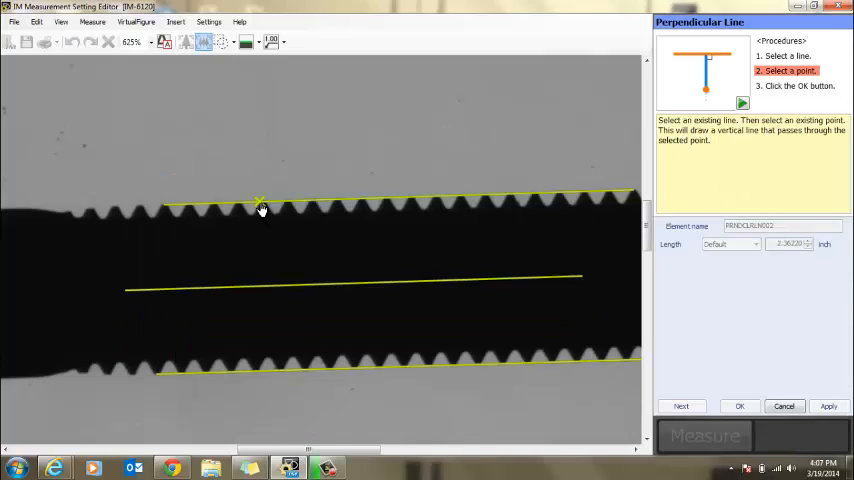
click(260, 204)
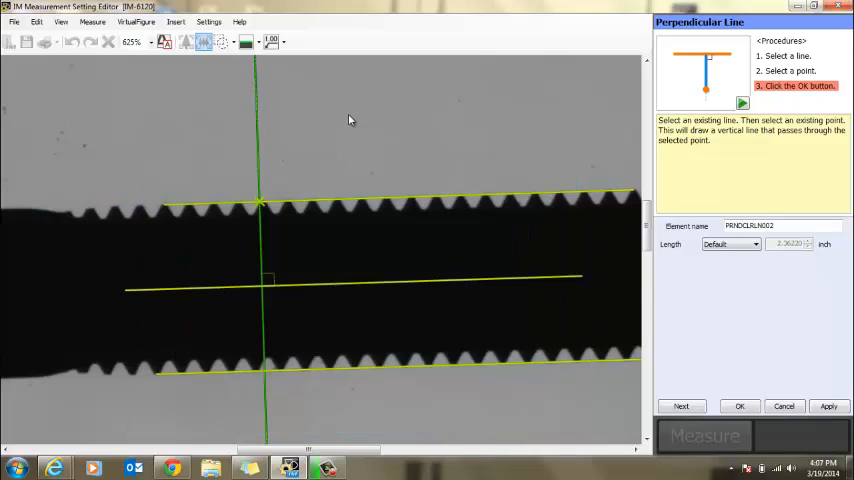
click(754, 244)
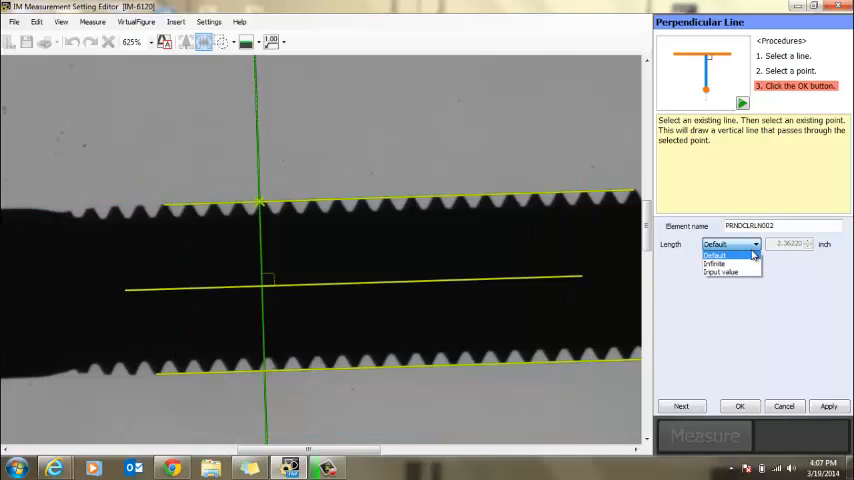
click(722, 272)
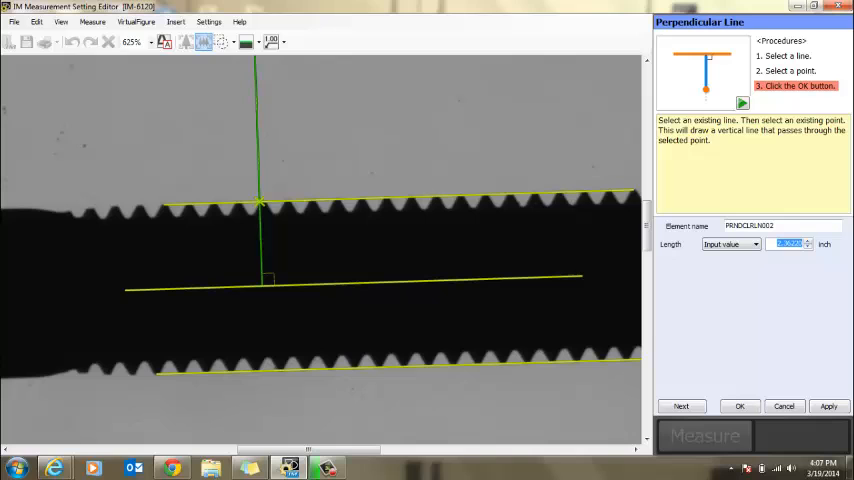
click(848, 404)
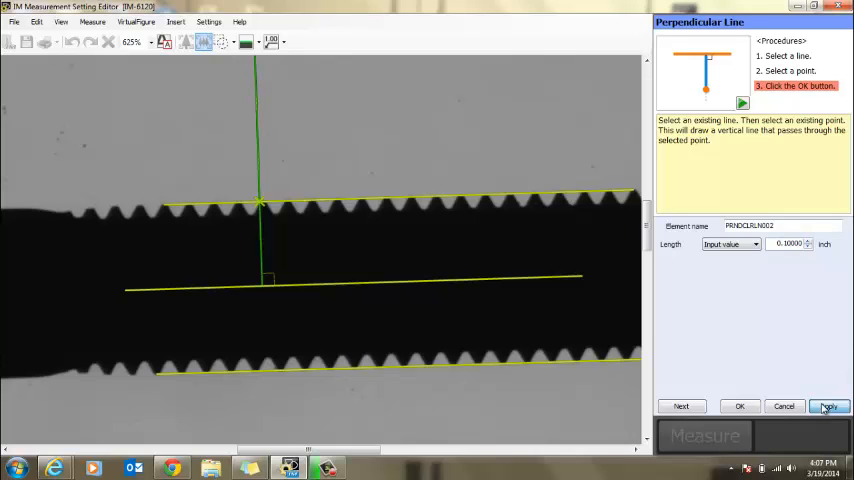
click(830, 406)
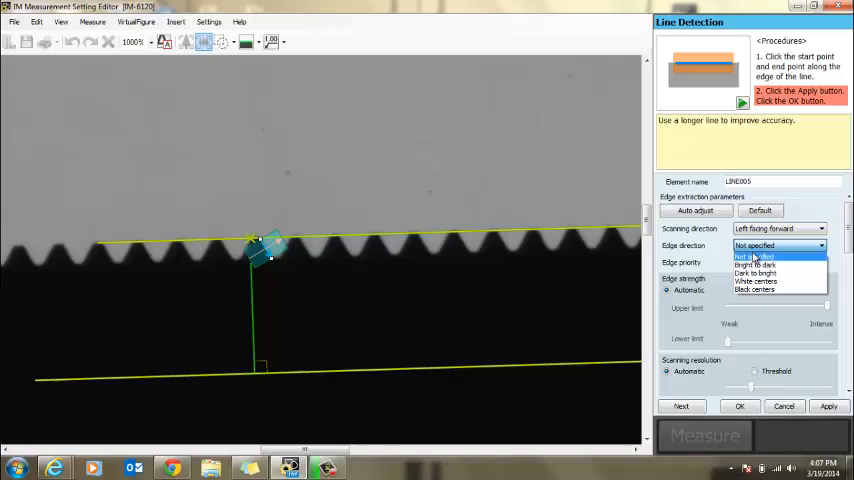
Set the scanning direction for the first flank line detection linked to PERPENDICULAR002 at 30°
click(776, 272)
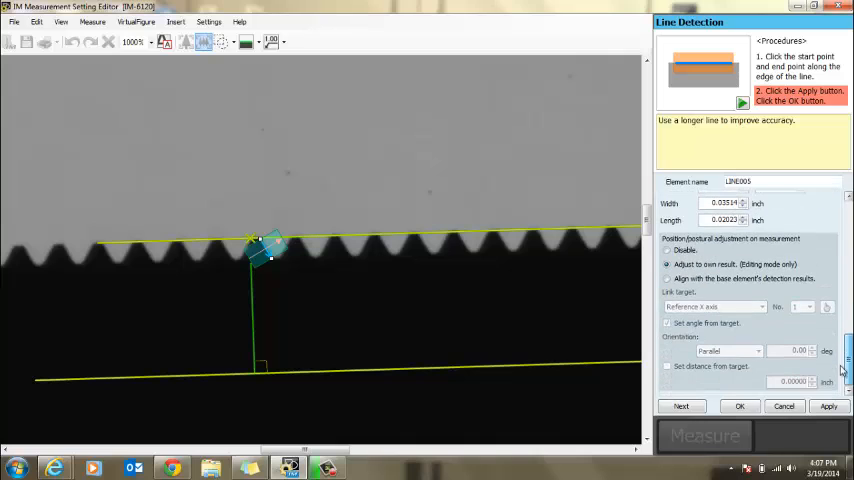
mouse_move(256, 282)
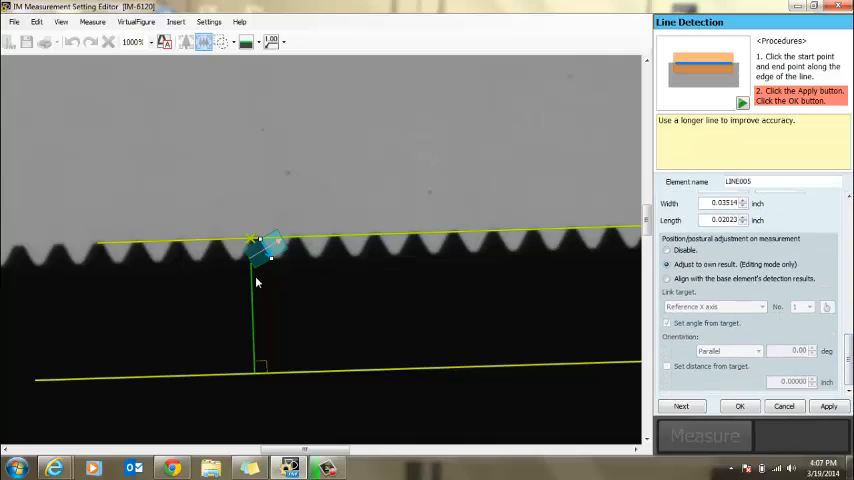
mouse_move(224, 322)
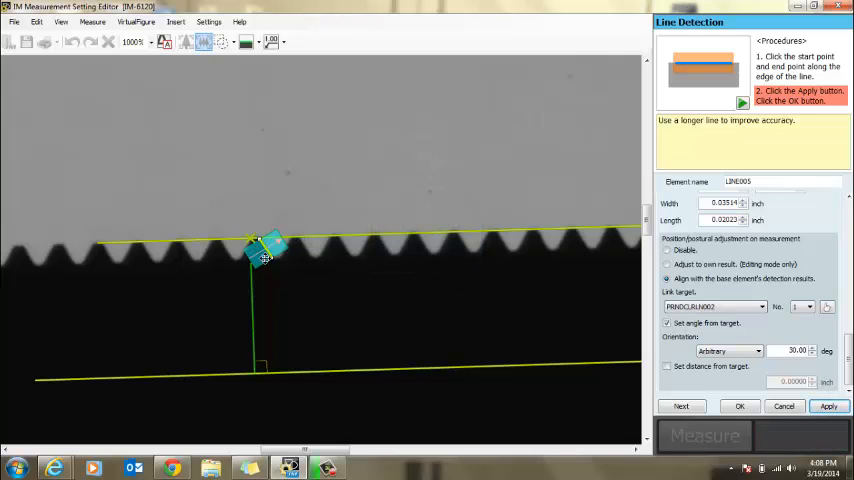
mouse_move(276, 268)
text(.015)
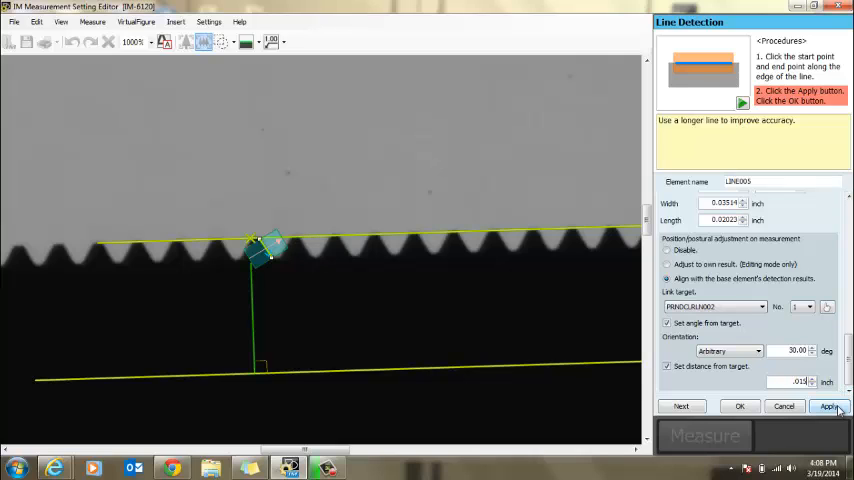
Apply the first flank line at its set distance offset from the perpendicular line
click(848, 406)
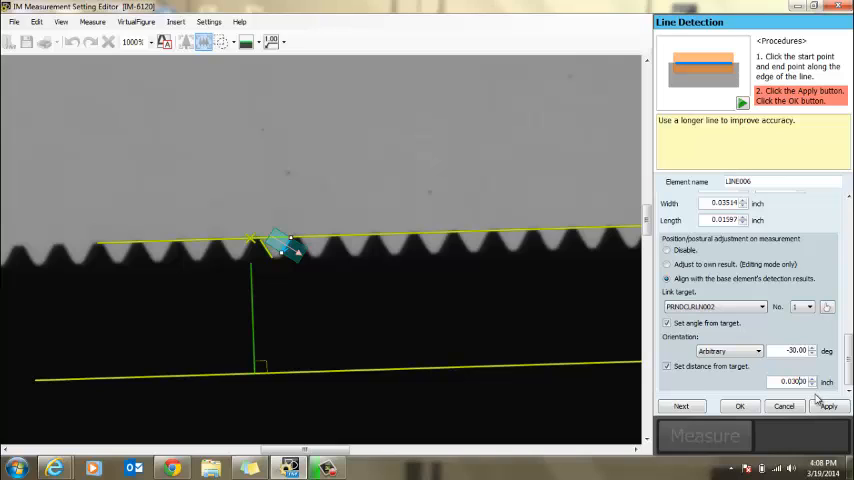
Apply LINE006 at -30° with distance offset and scanning direction Right facing forward
click(840, 406)
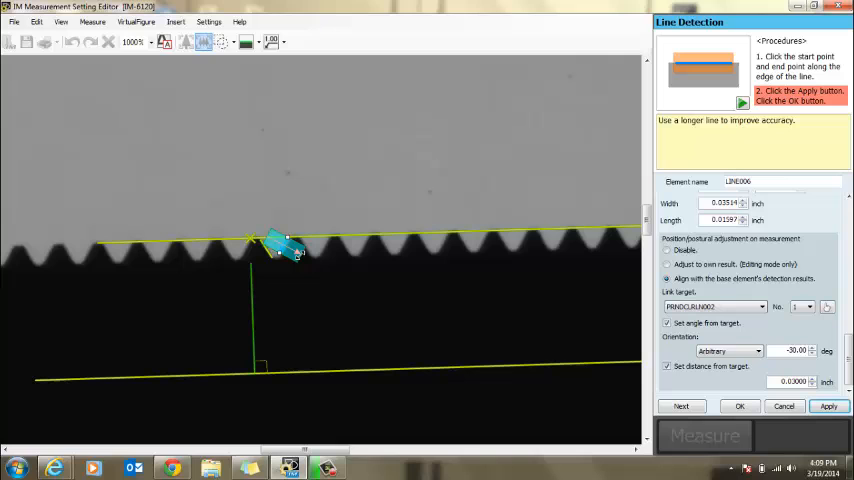
scroll(down, 3)
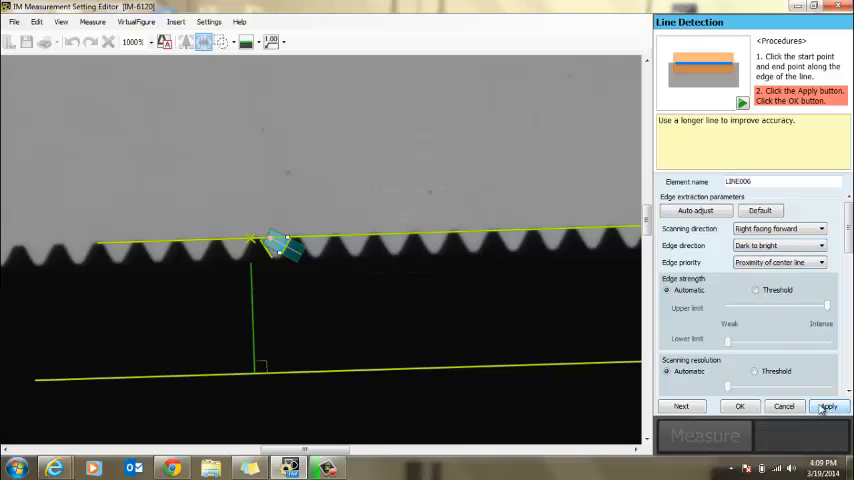
click(850, 406)
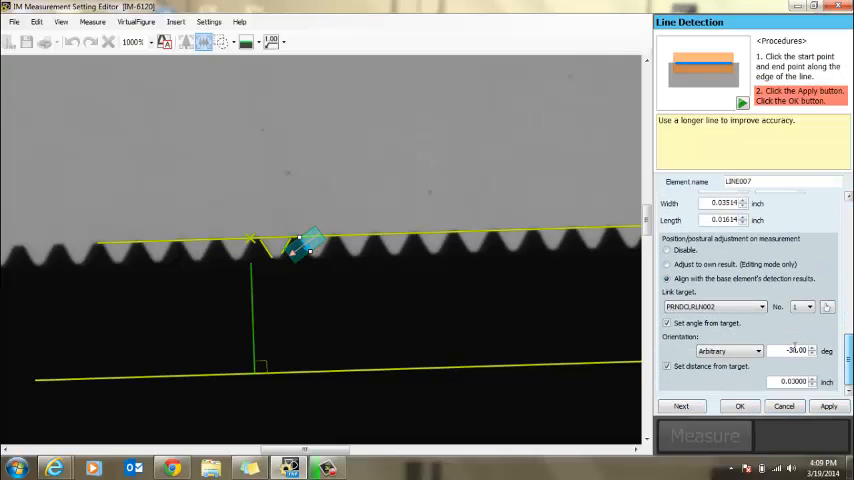
Add LINE007 at 30° and LINE008 at -30° on the next crest, linked to PERPENDICULAR002
click(804, 350)
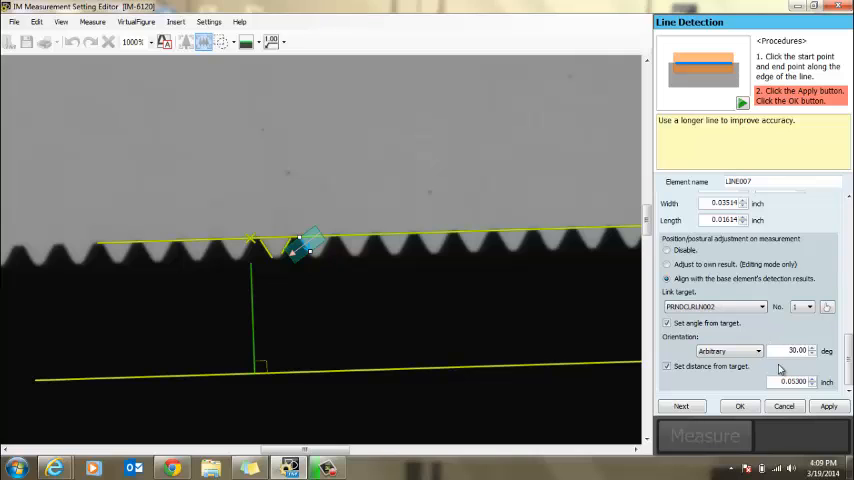
click(848, 404)
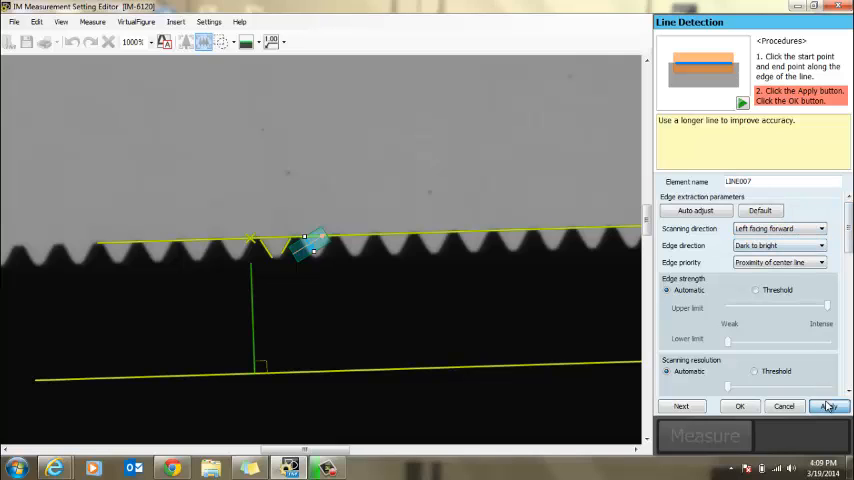
click(848, 406)
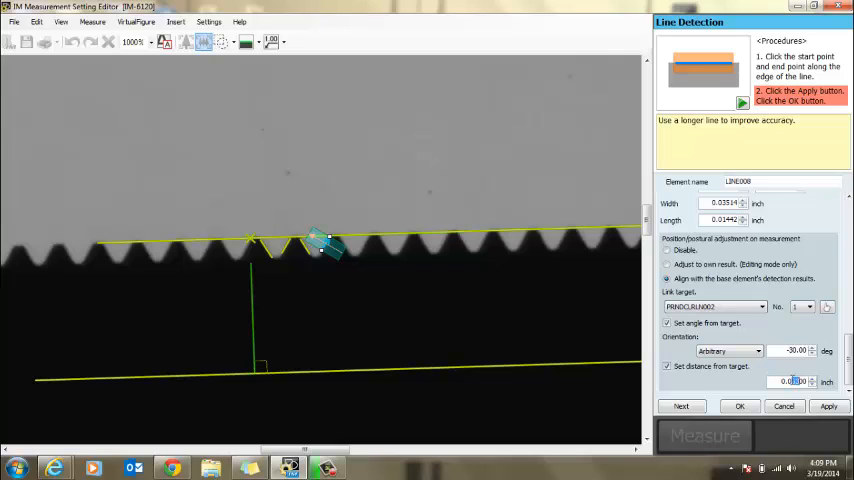
click(840, 406)
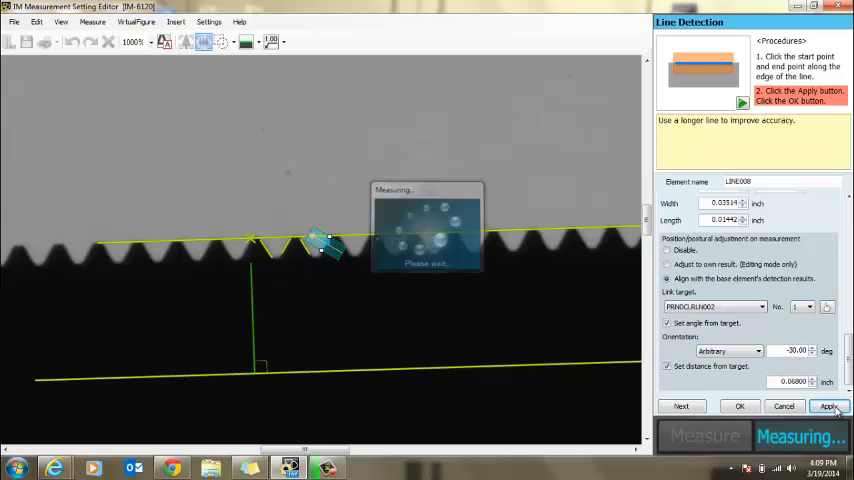
Confirm the fourth flank line and return to the Element tools
click(848, 408)
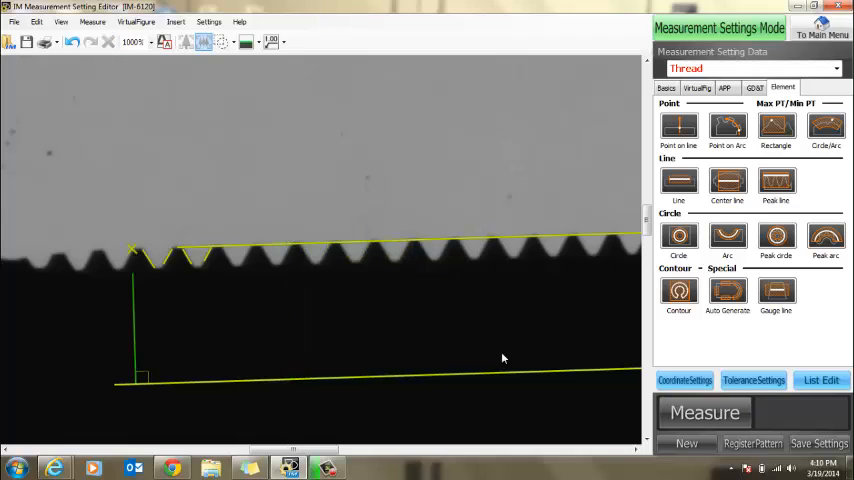
mouse_move(300, 328)
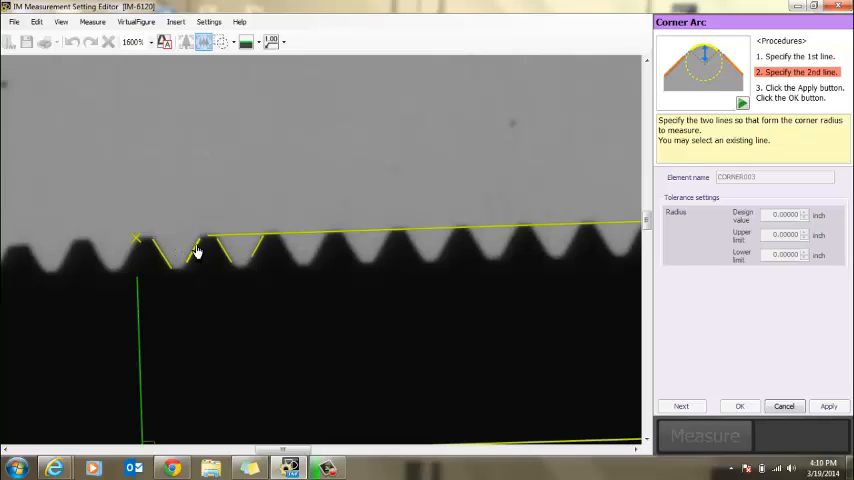
Create the Corner Arc radius between the two angled crest lines and confirm it
click(850, 404)
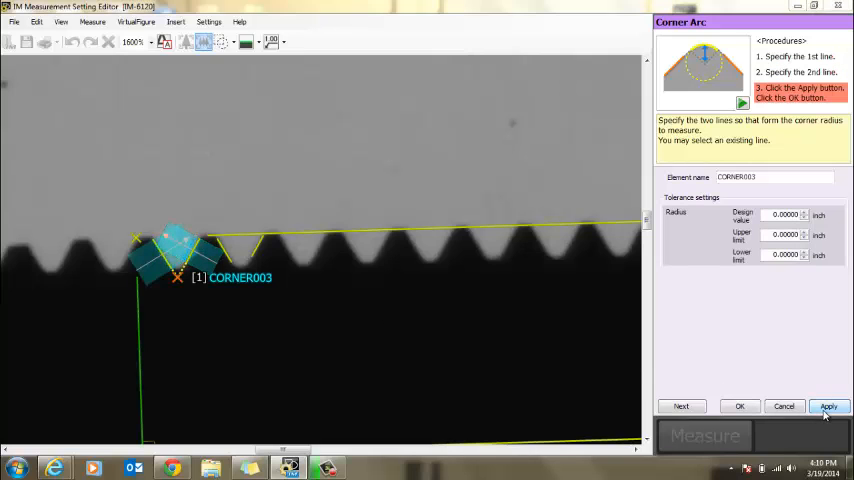
click(844, 404)
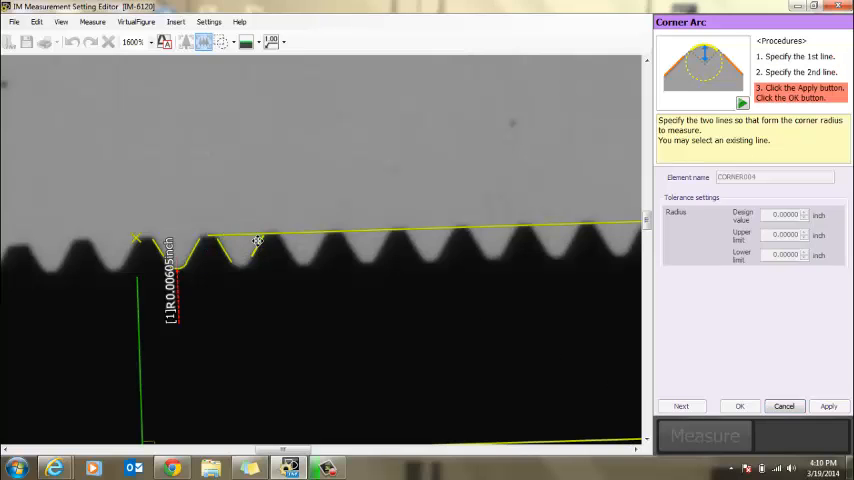
click(848, 404)
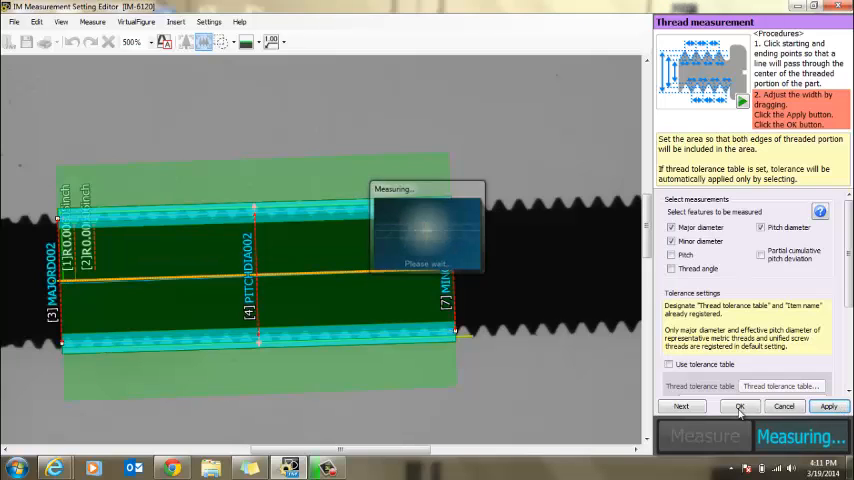
Confirm the Thread measurement giving major, minor and pitch diameters of the threaded section
click(740, 406)
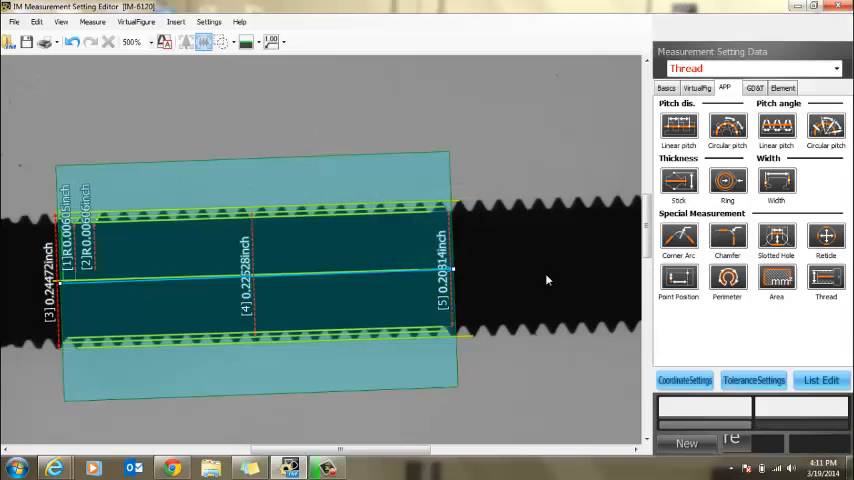